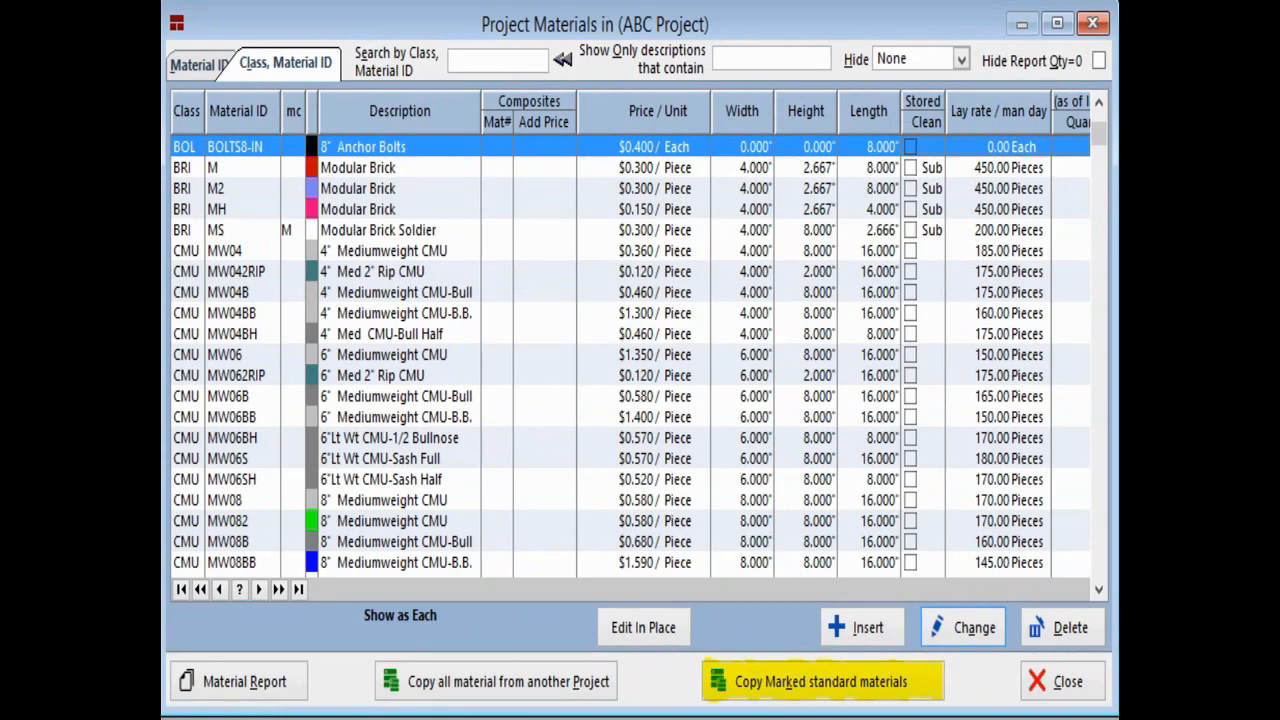
Mass-update the standard materials from the ABC Project and close the standard materials list.
left_click(820, 680)
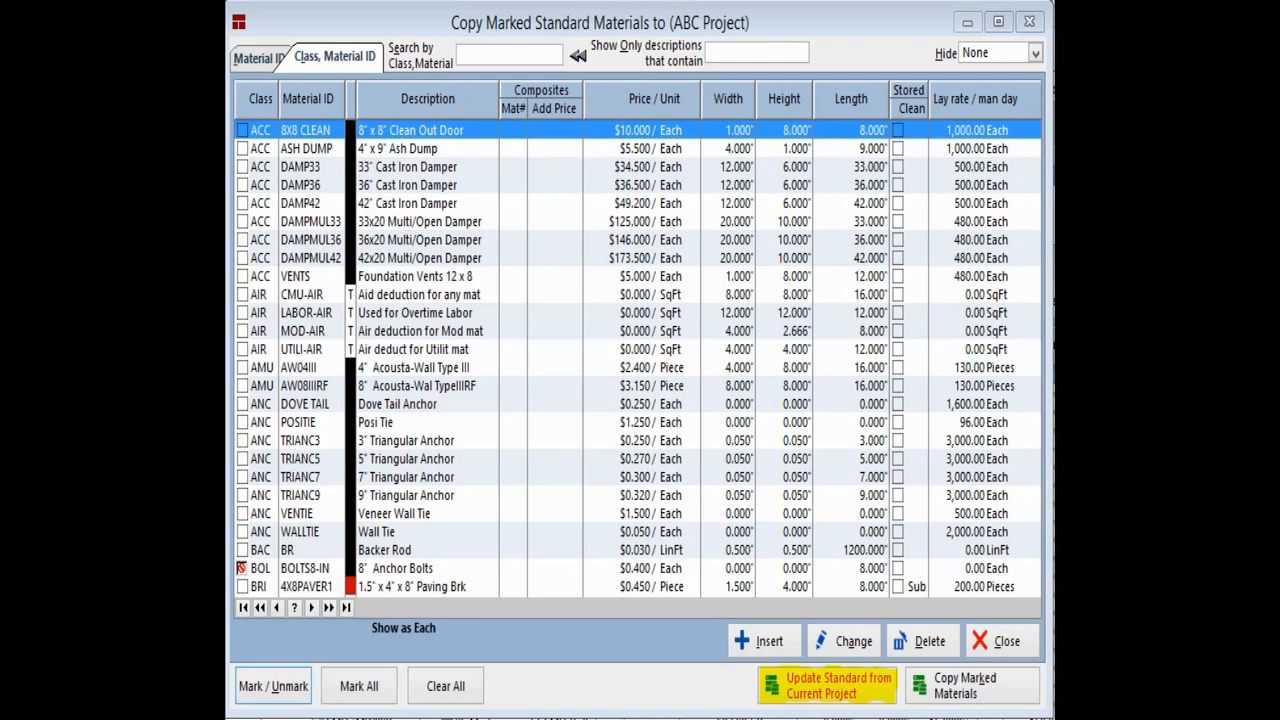
left_click(826, 684)
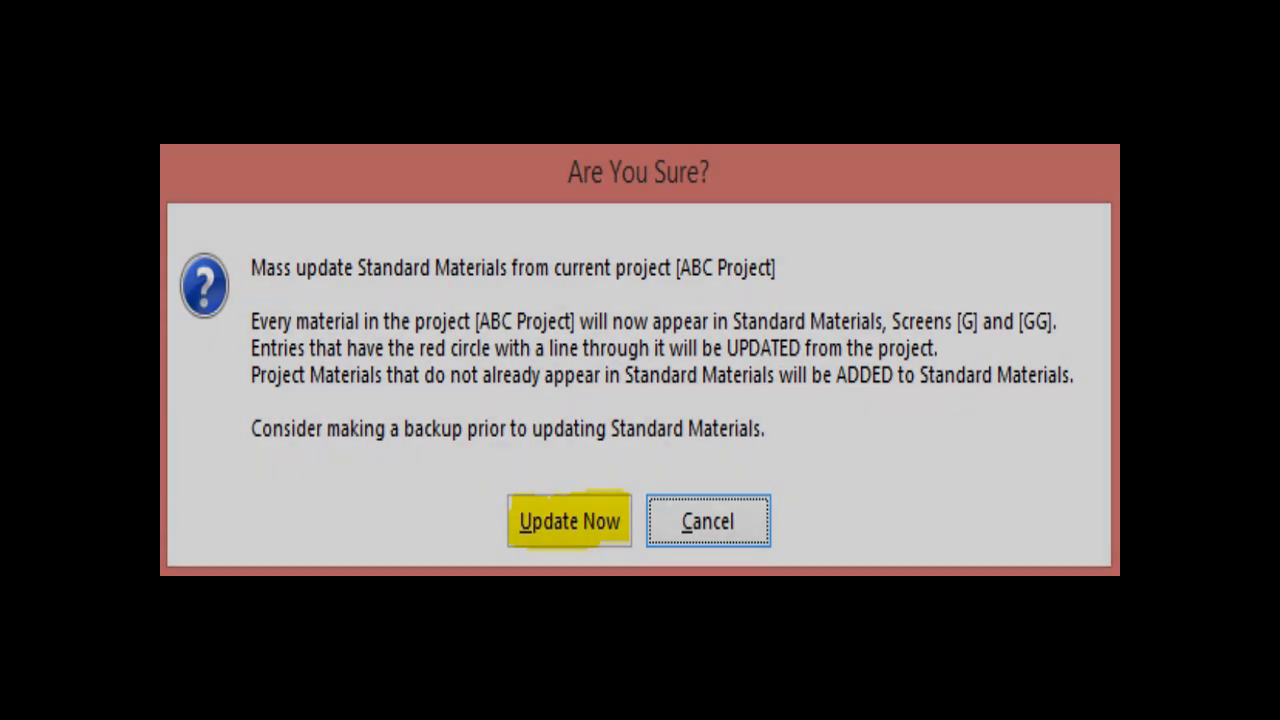
left_click(568, 520)
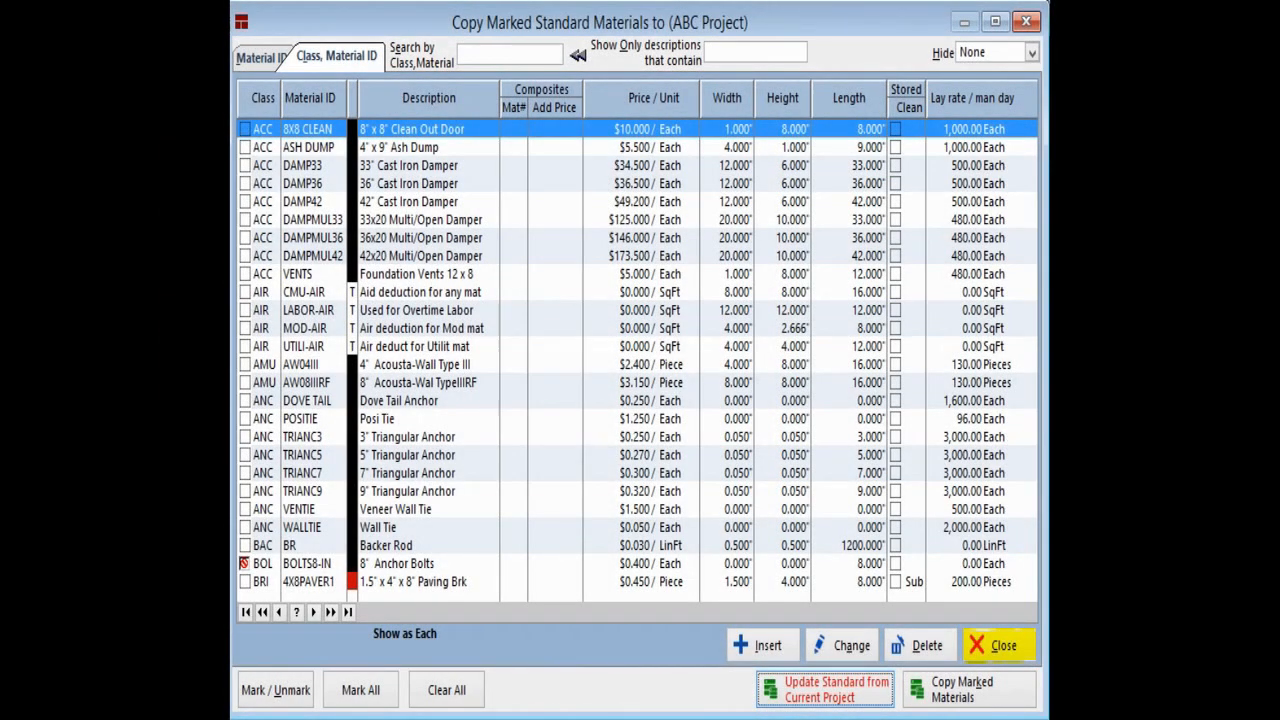
left_click(1004, 644)
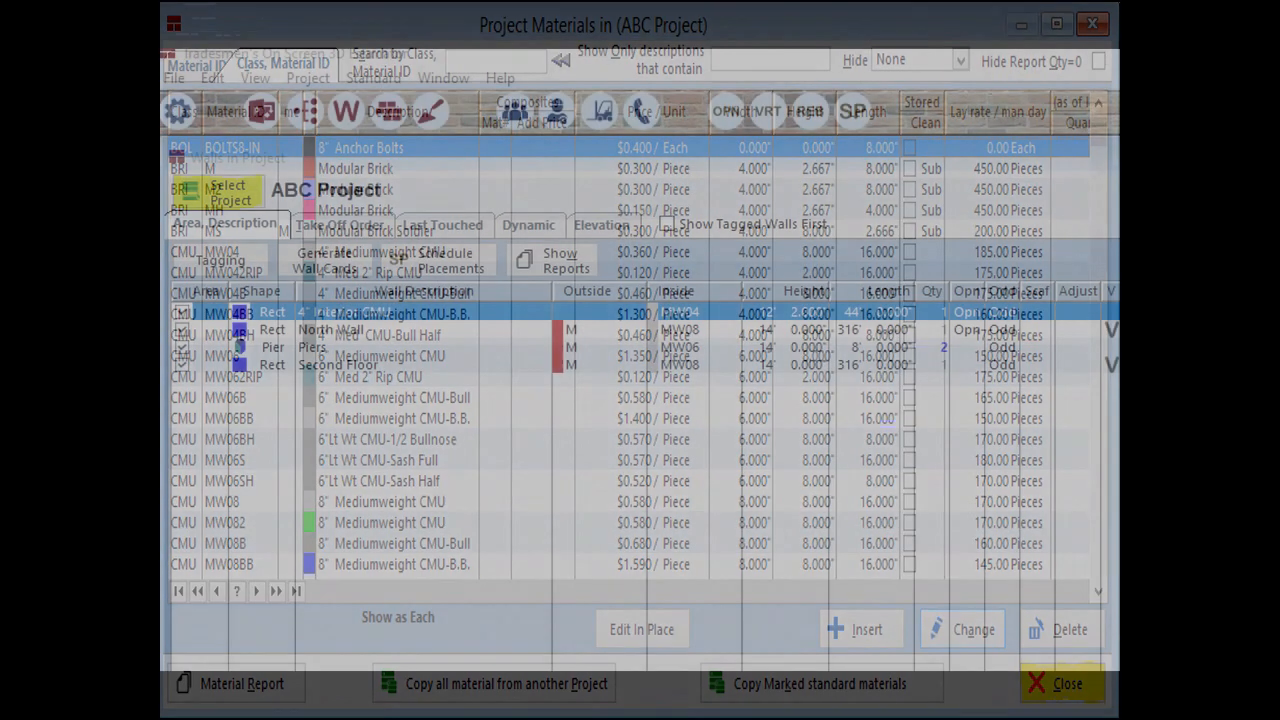
Insert a new project named Multi Sheet Project into the Projects list.
left_click(1064, 684)
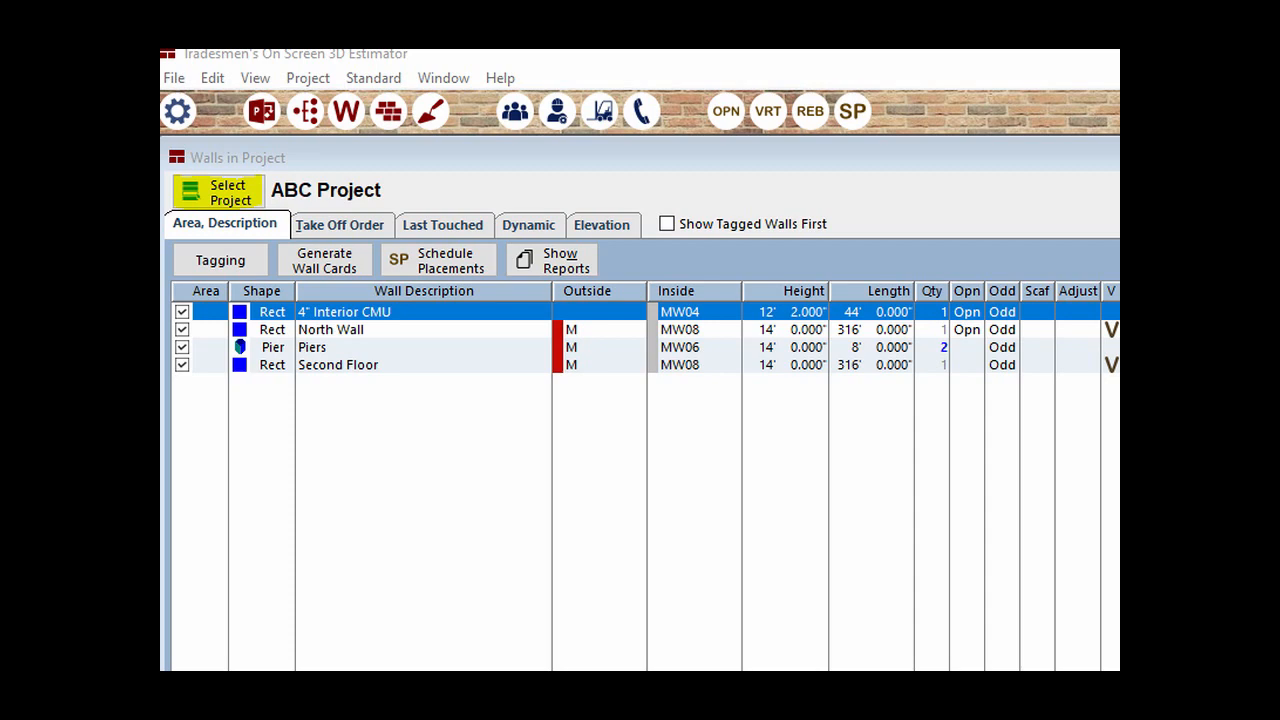
left_click(216, 192)
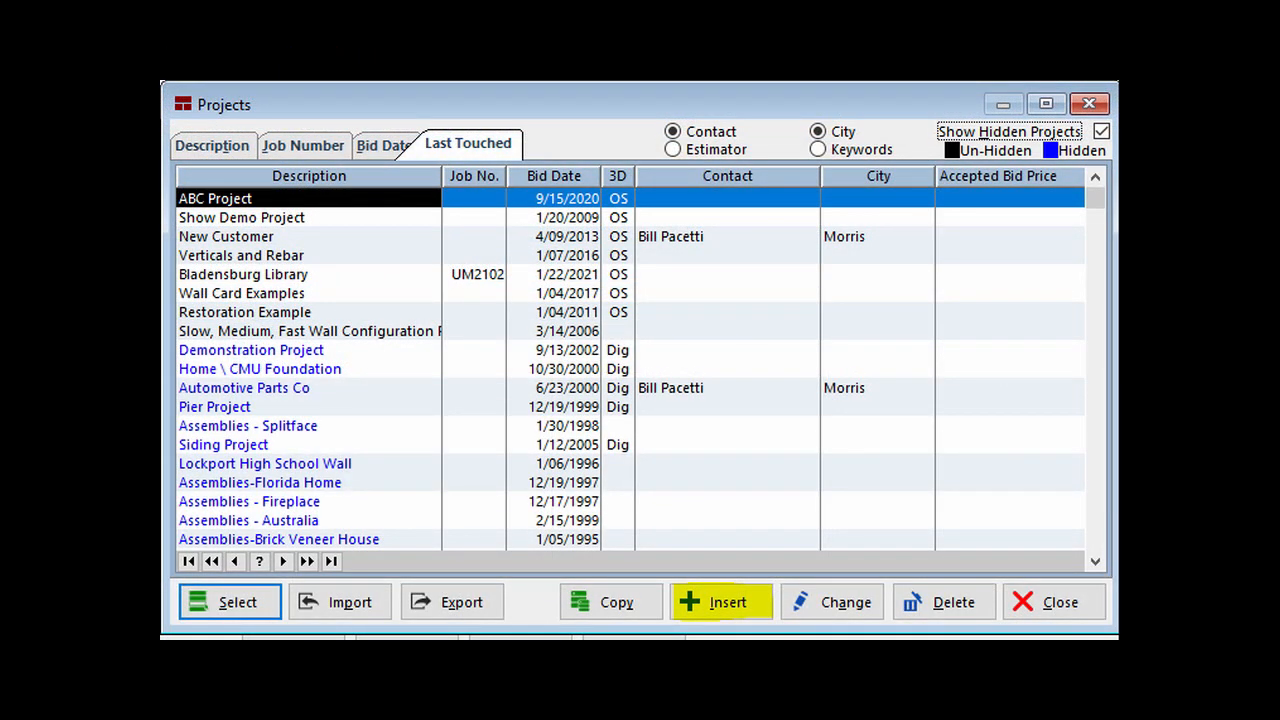
left_click(720, 600)
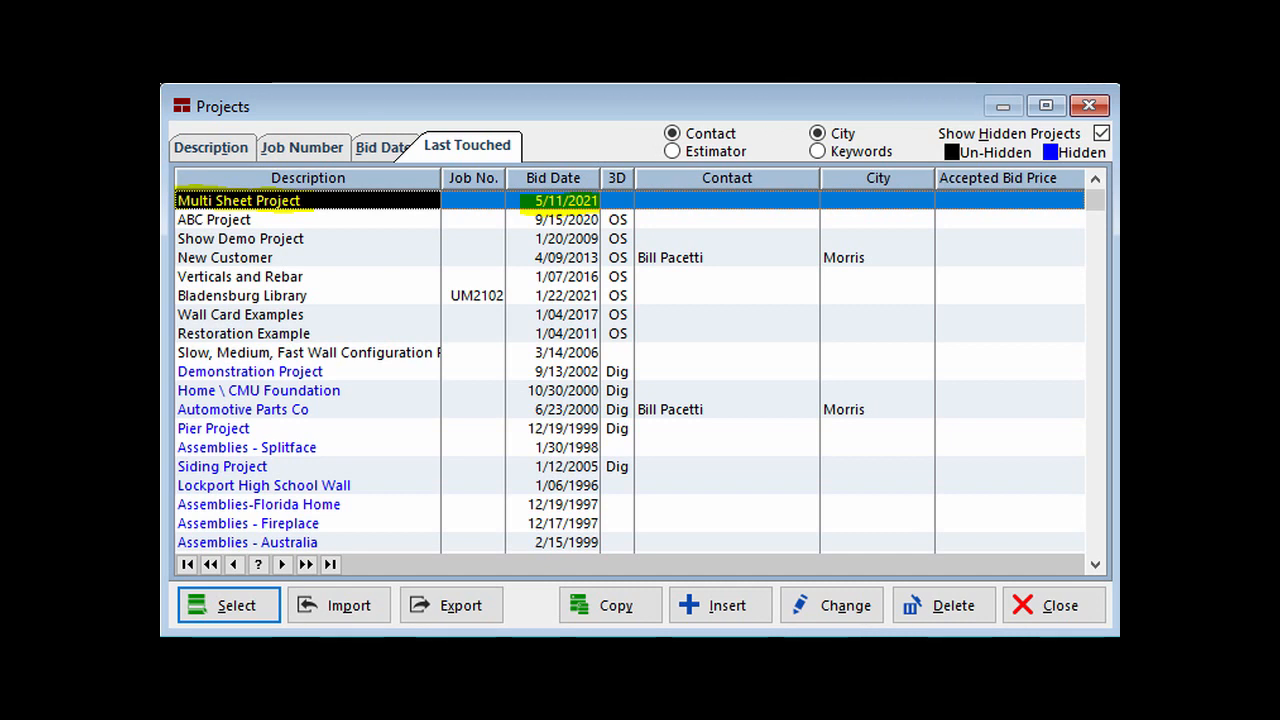
Select Multi Sheet Project and bring up the assembly Drag Policy settings.
left_click(228, 604)
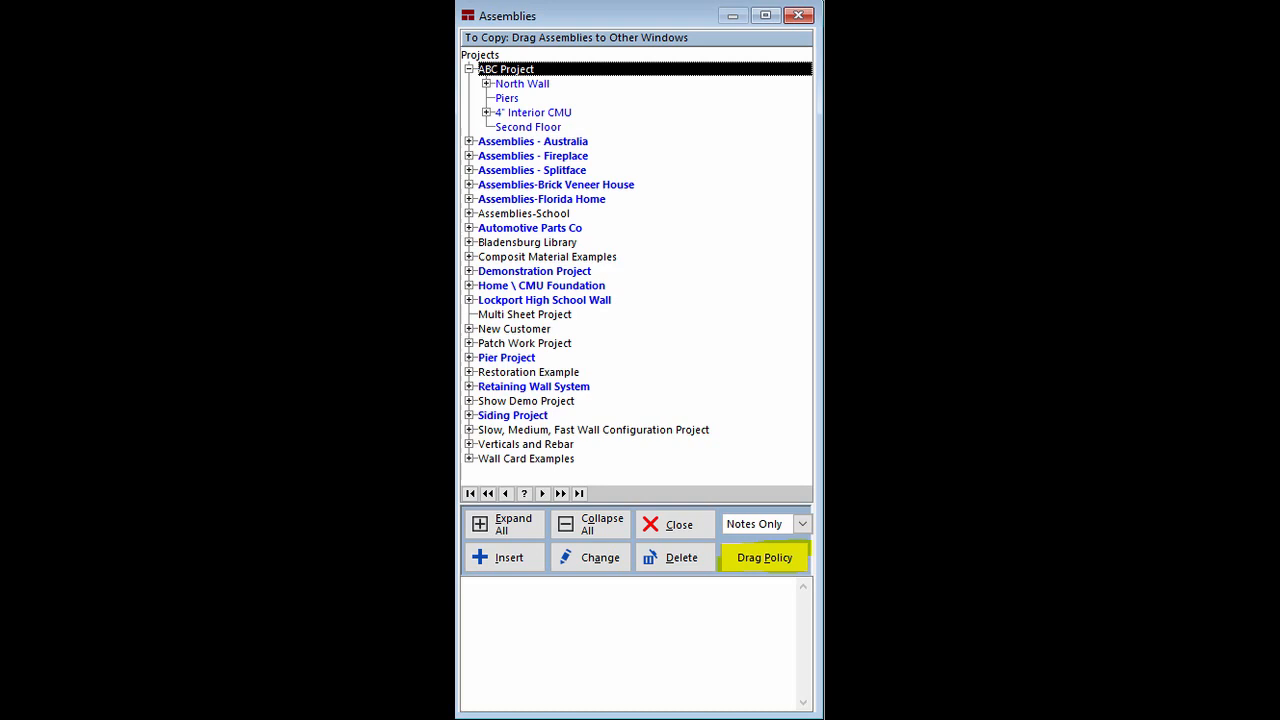
left_click(764, 556)
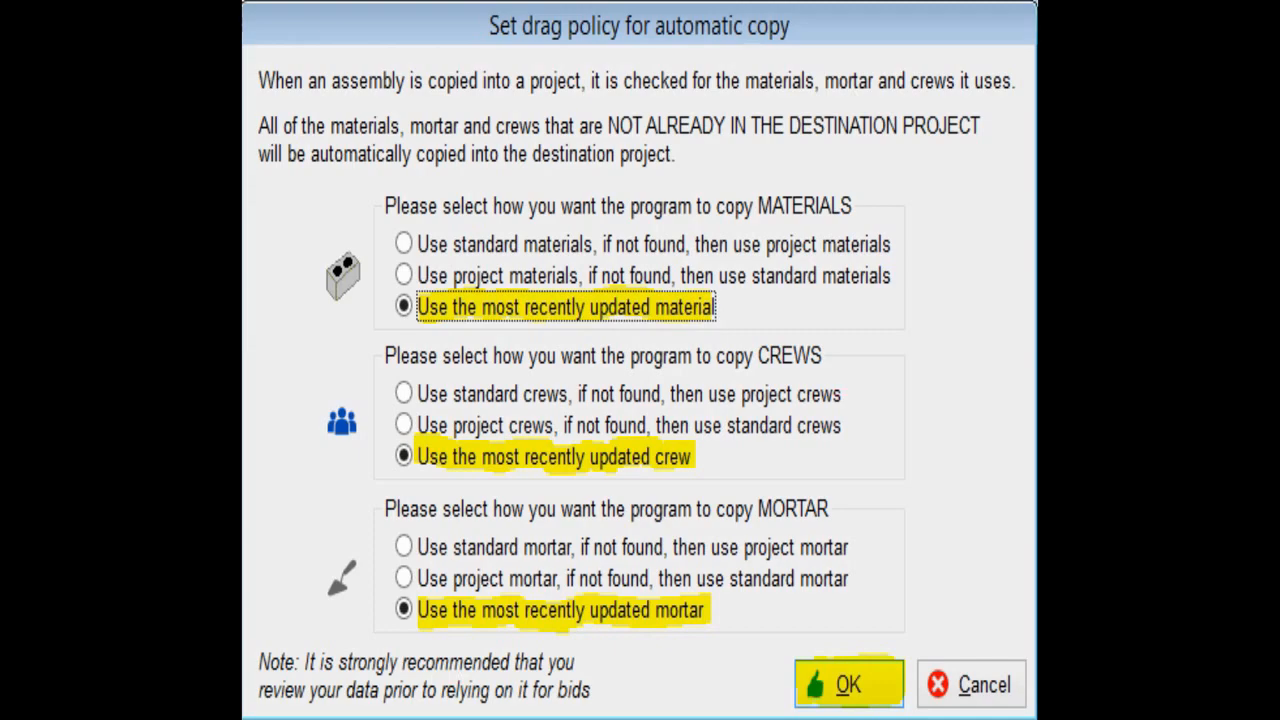
Confirm the copy policy, copy the North Wall with its checked items and start a new 2D plan entry.
left_click(848, 684)
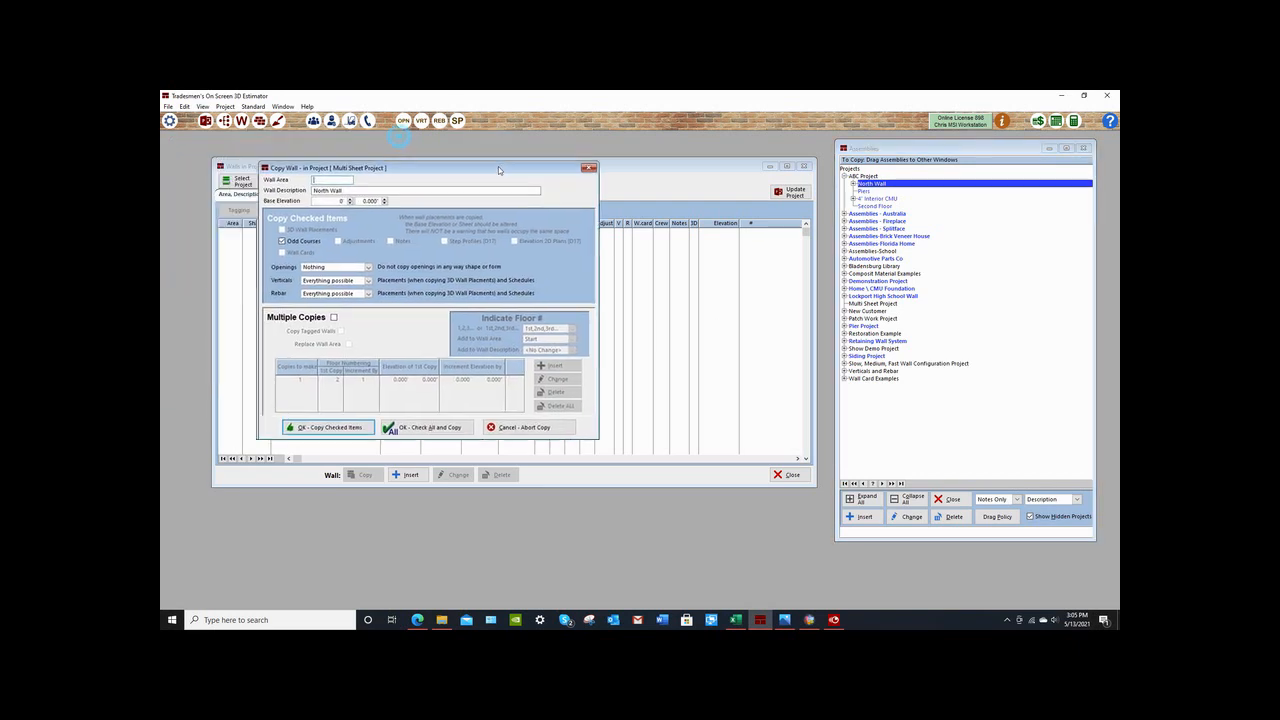
left_click_drag(498, 168, 698, 192)
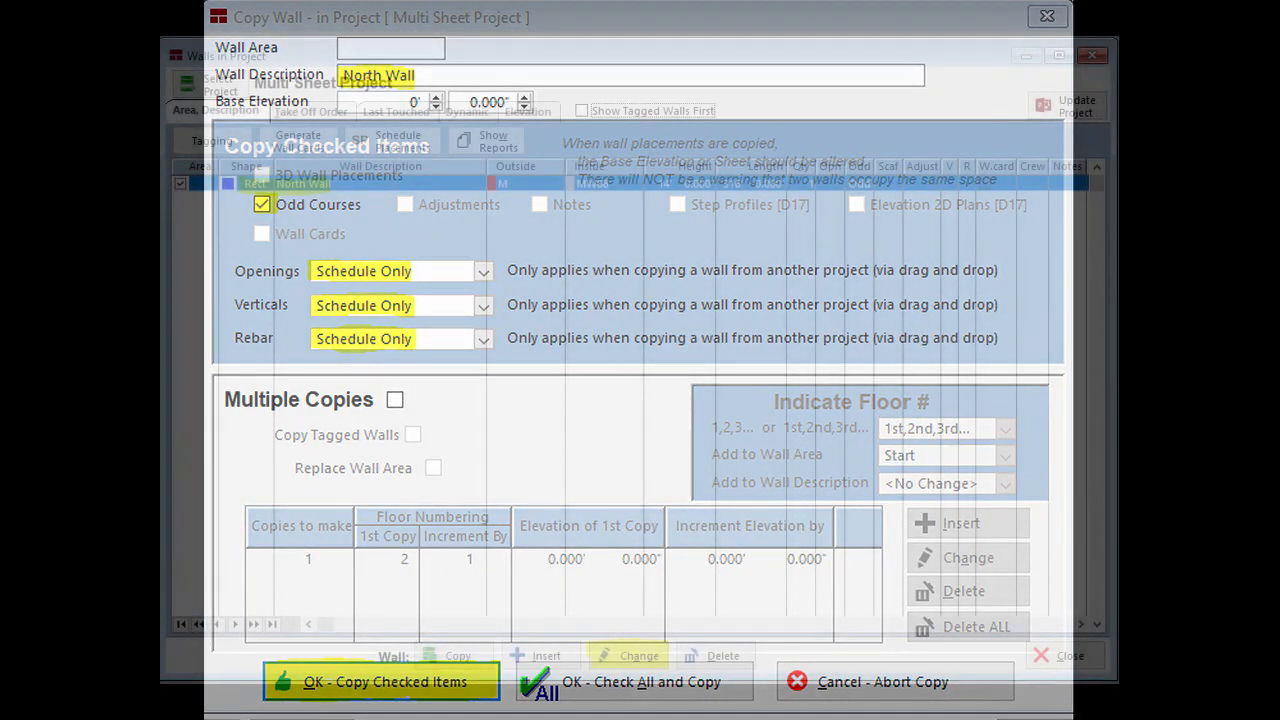
left_click(380, 680)
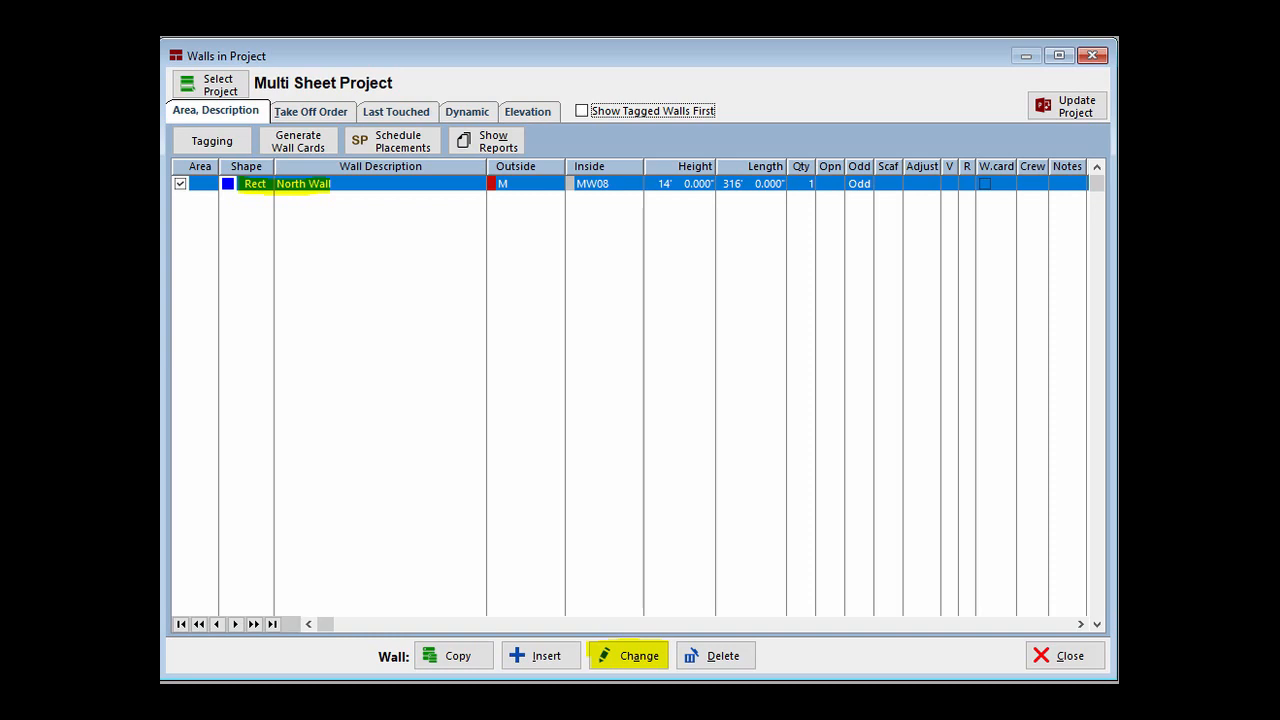
left_click(628, 656)
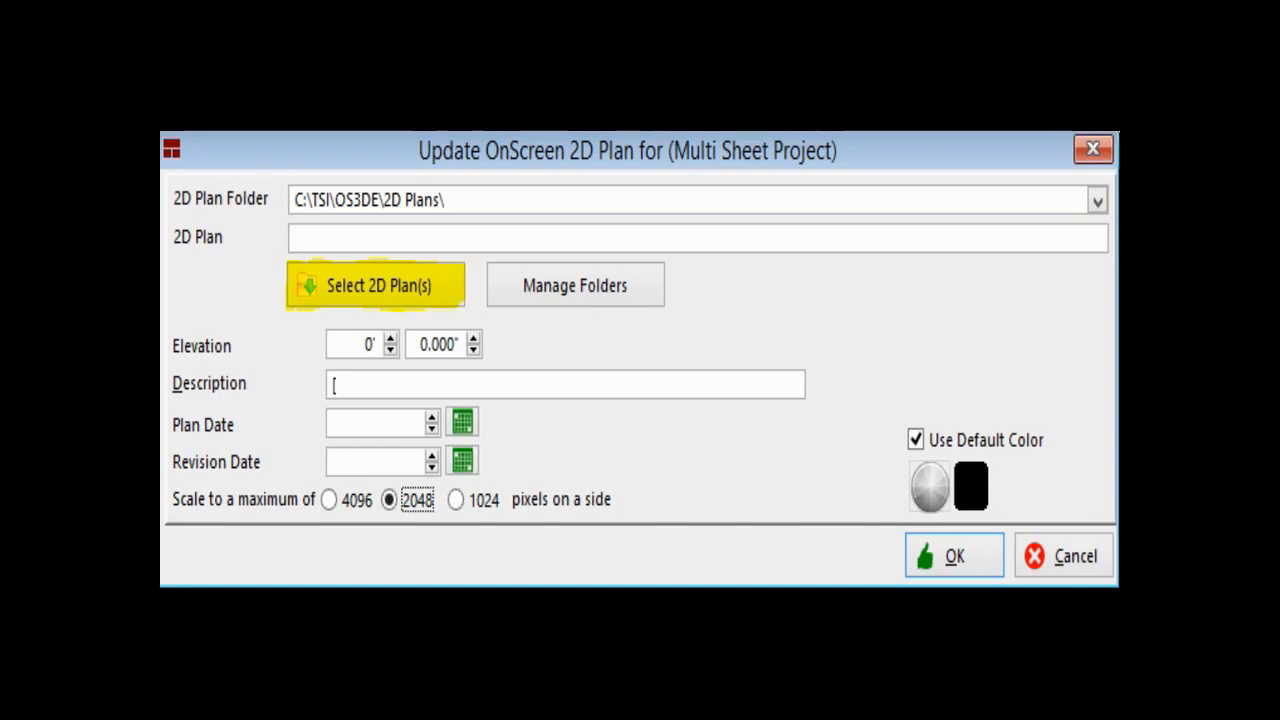
Browse the 2D Plans folder for the Sheet_A to Sheet_D images to import.
left_click(376, 284)
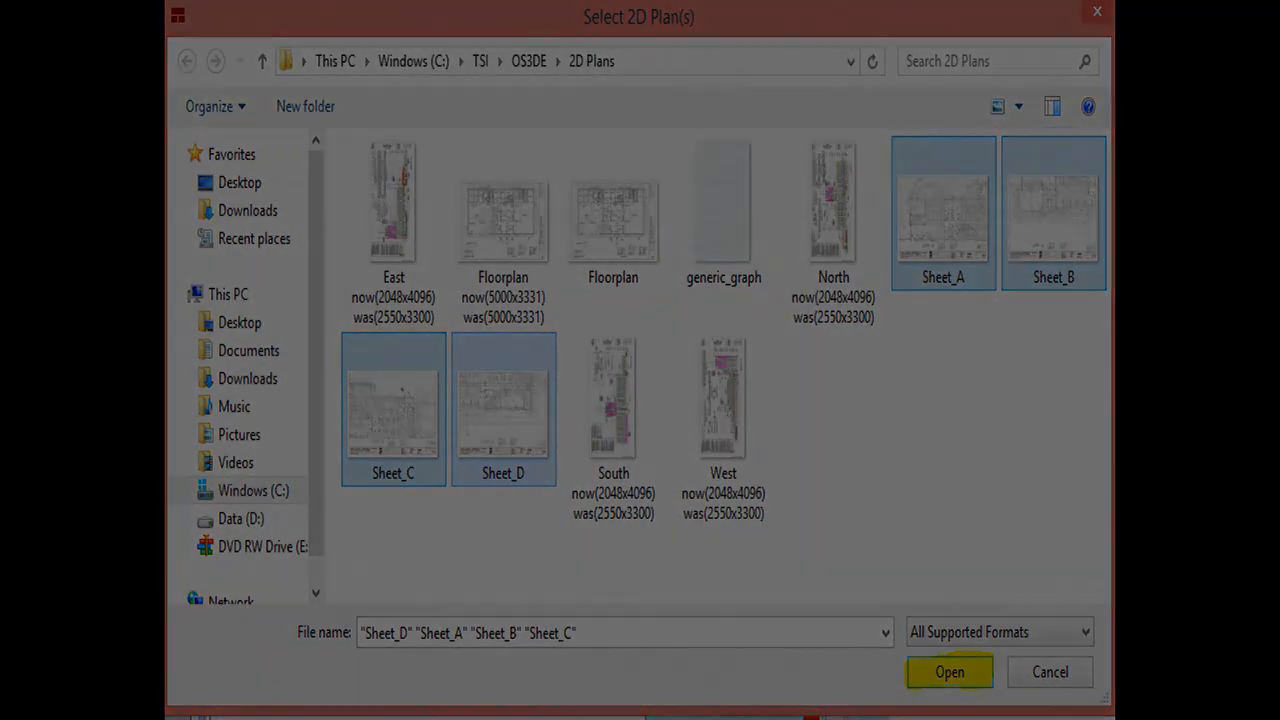
Import the four sheets and accept Sheet_A at elevation 0 with a 2048-pixel maximum side.
left_click(948, 672)
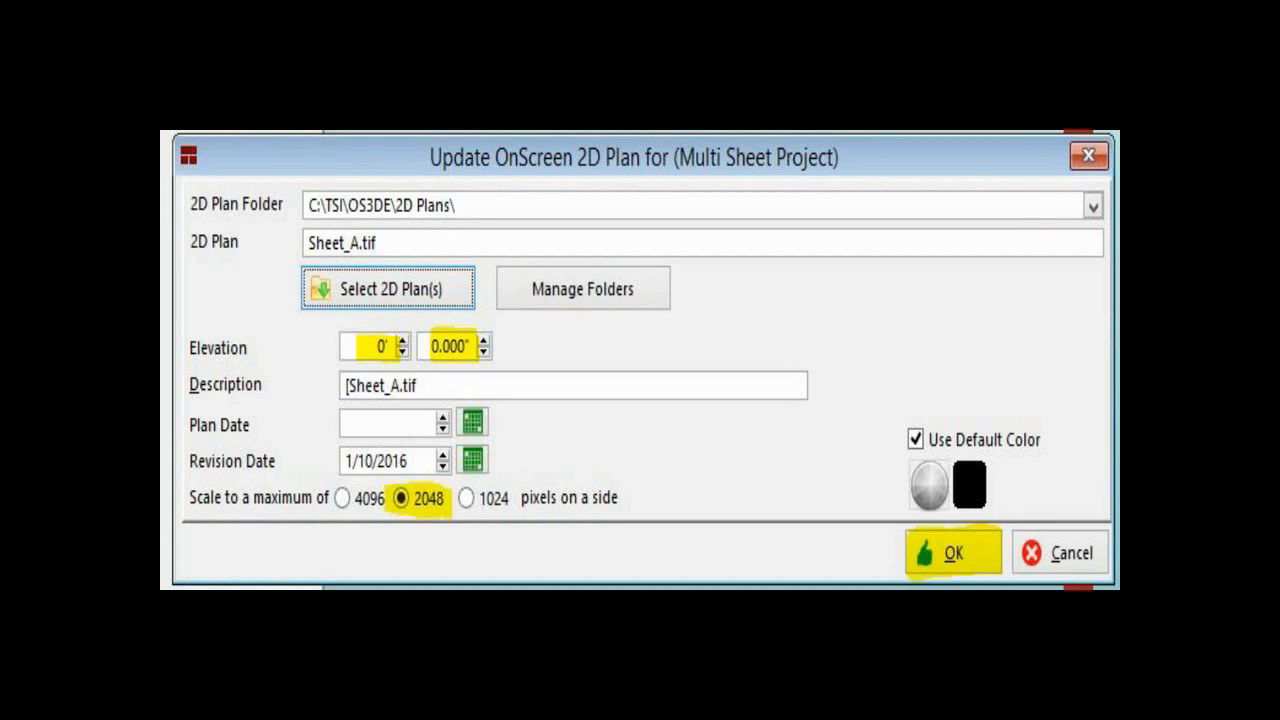
left_click(952, 552)
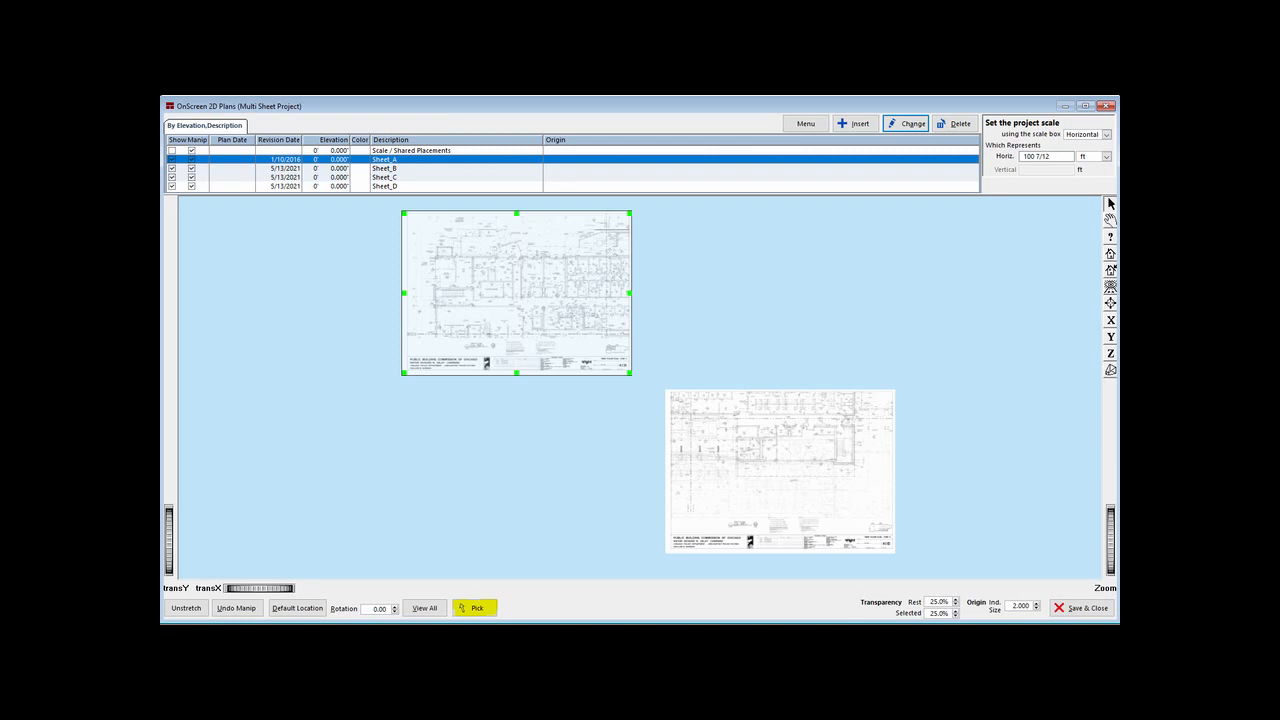
Enable Pick mode so sheets can be selected directly on the canvas.
left_click(384, 168)
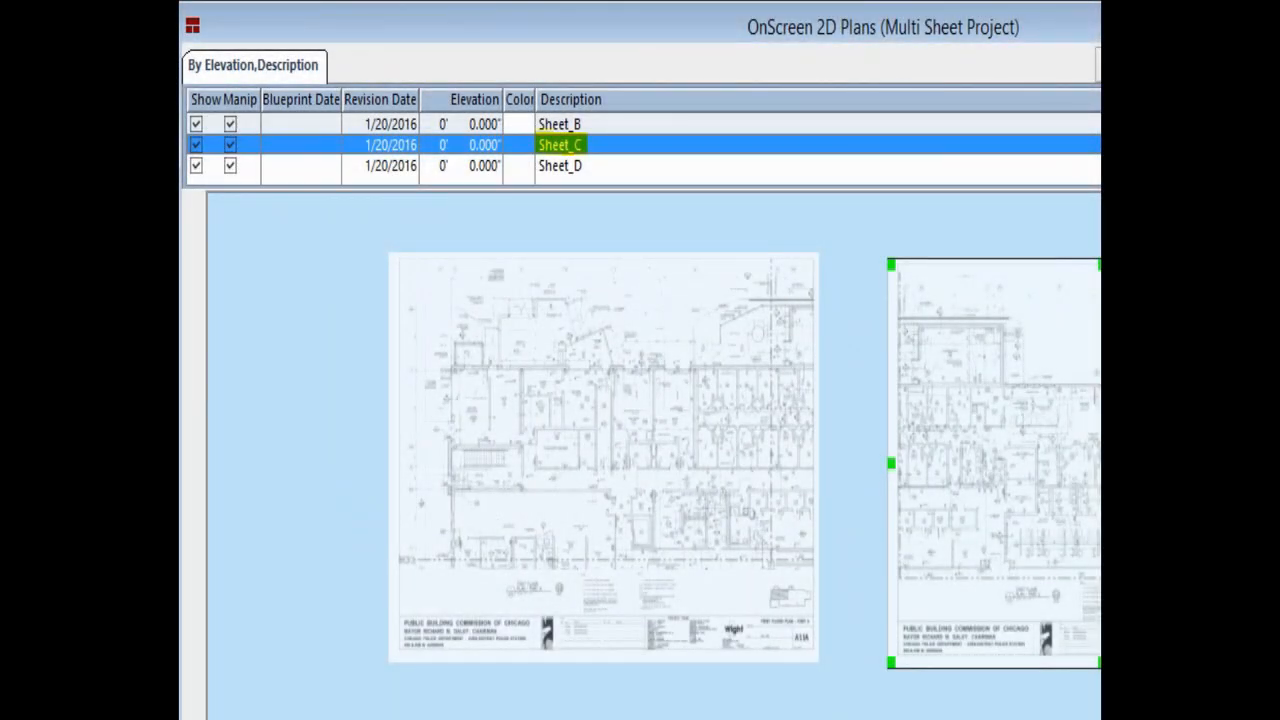
Set trim boundaries around the floor plan drawings on Sheet_C and the next sheet.
right_click(560, 144)
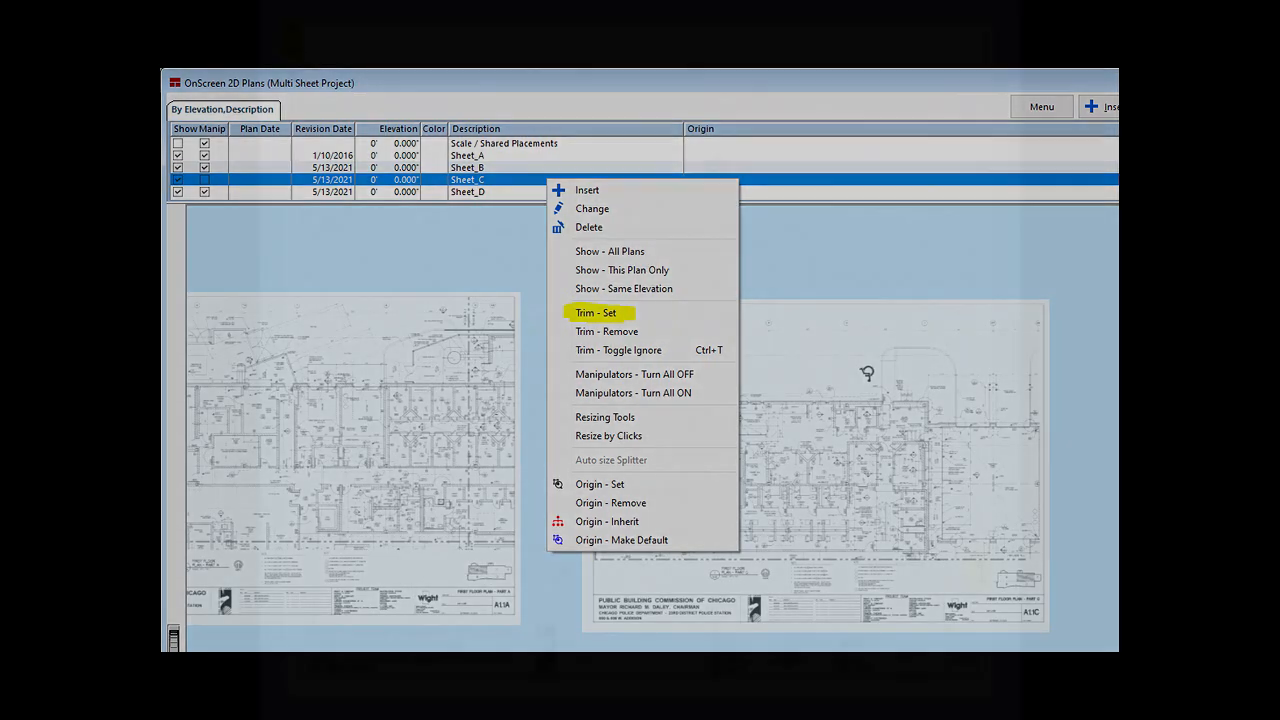
left_click(596, 312)
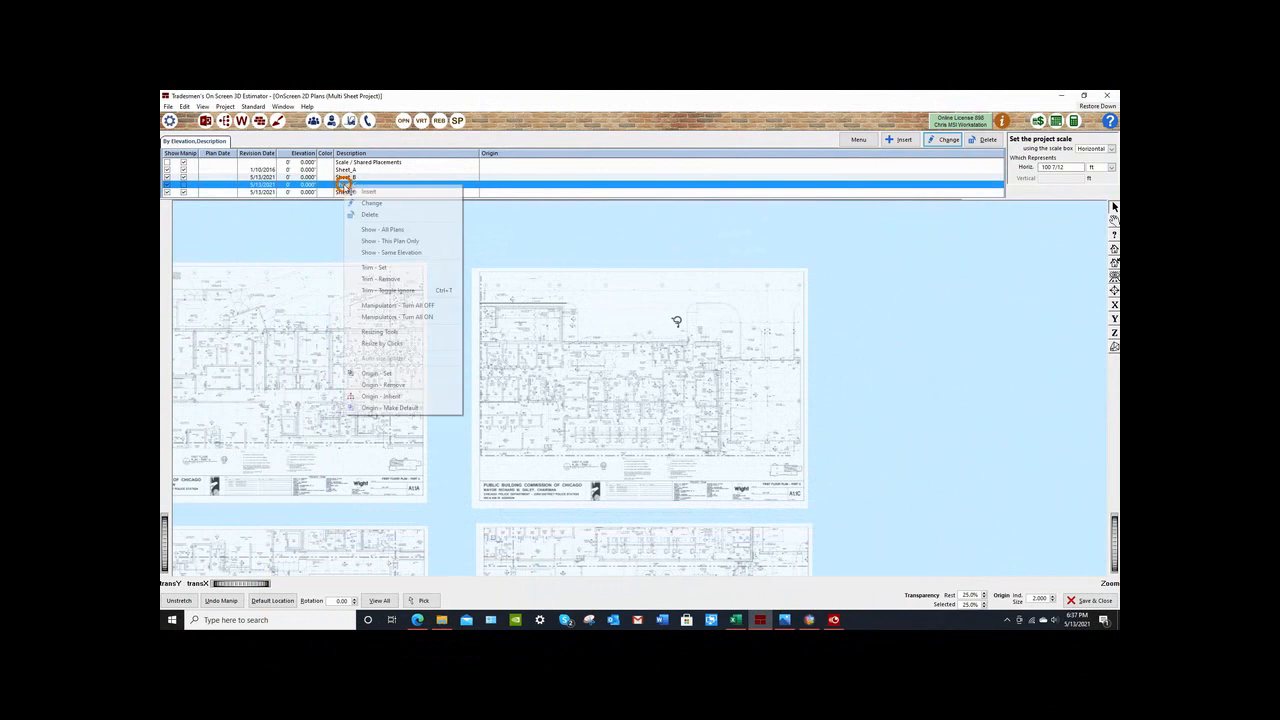
mouse_move(392, 268)
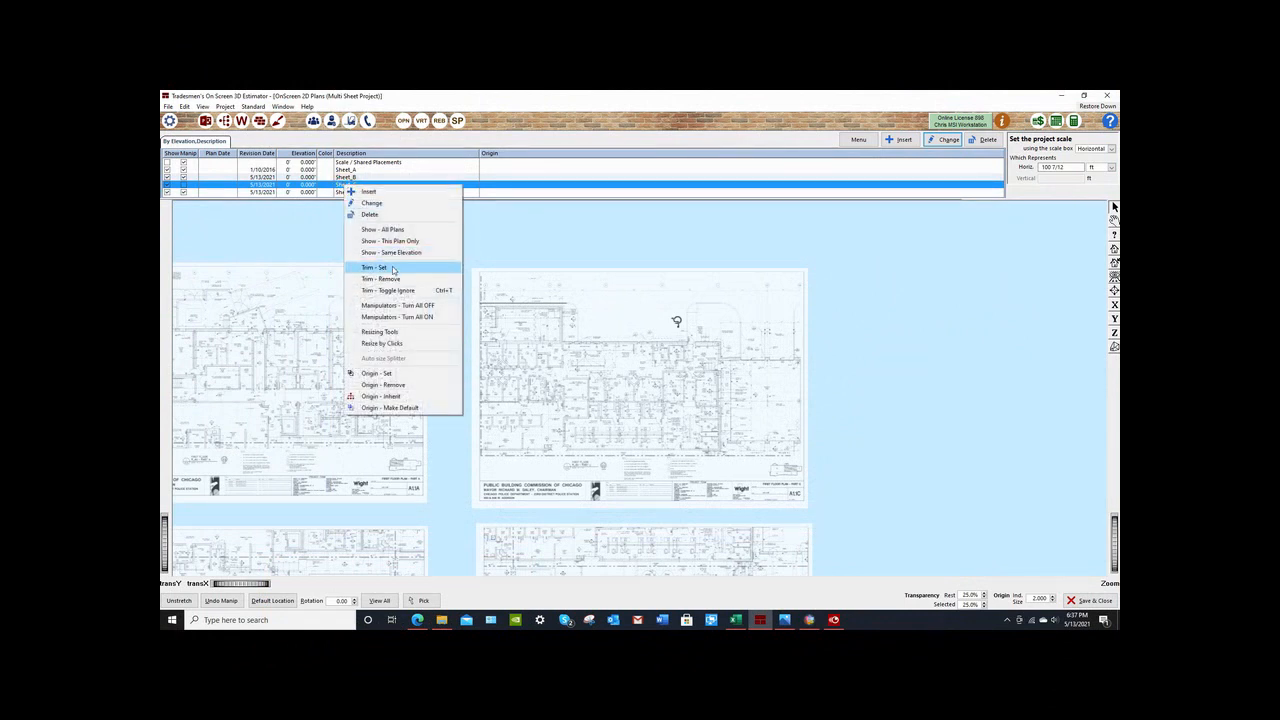
left_click(374, 268)
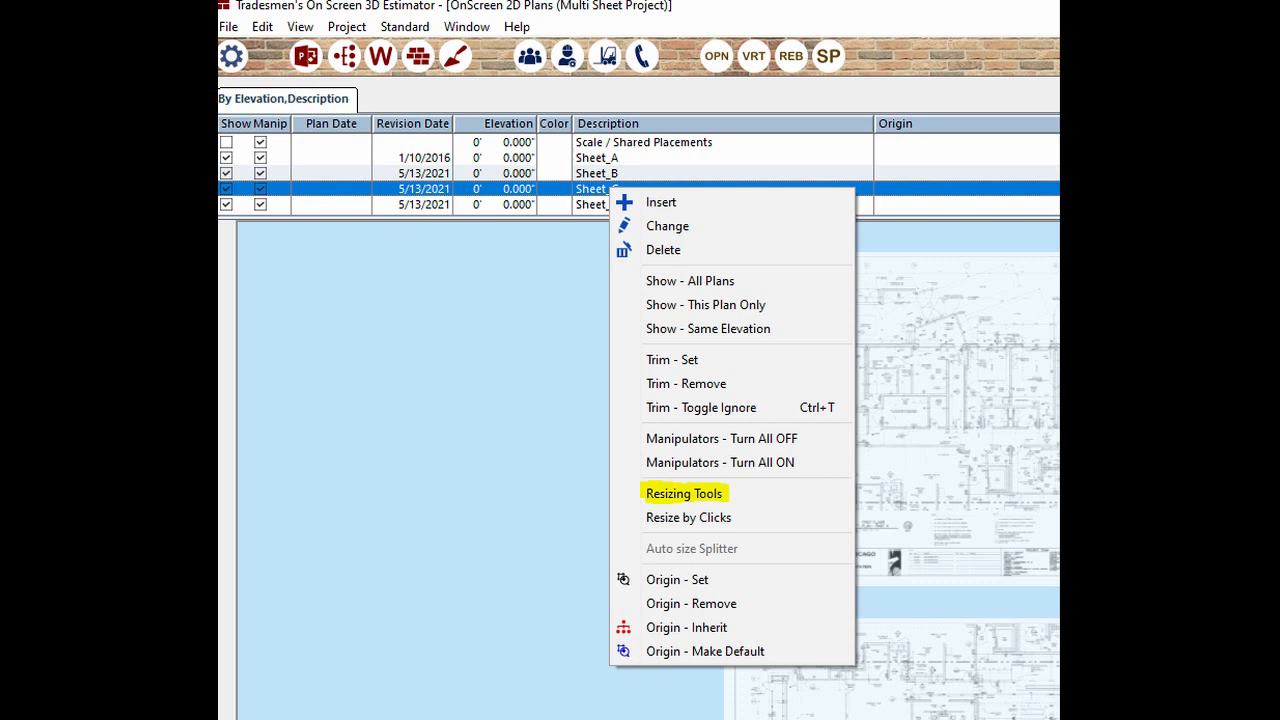
Rescale the sheet from 1/8" = 1' to 1/4" = 1' using the Standard Scales resizing tools.
left_click(684, 492)
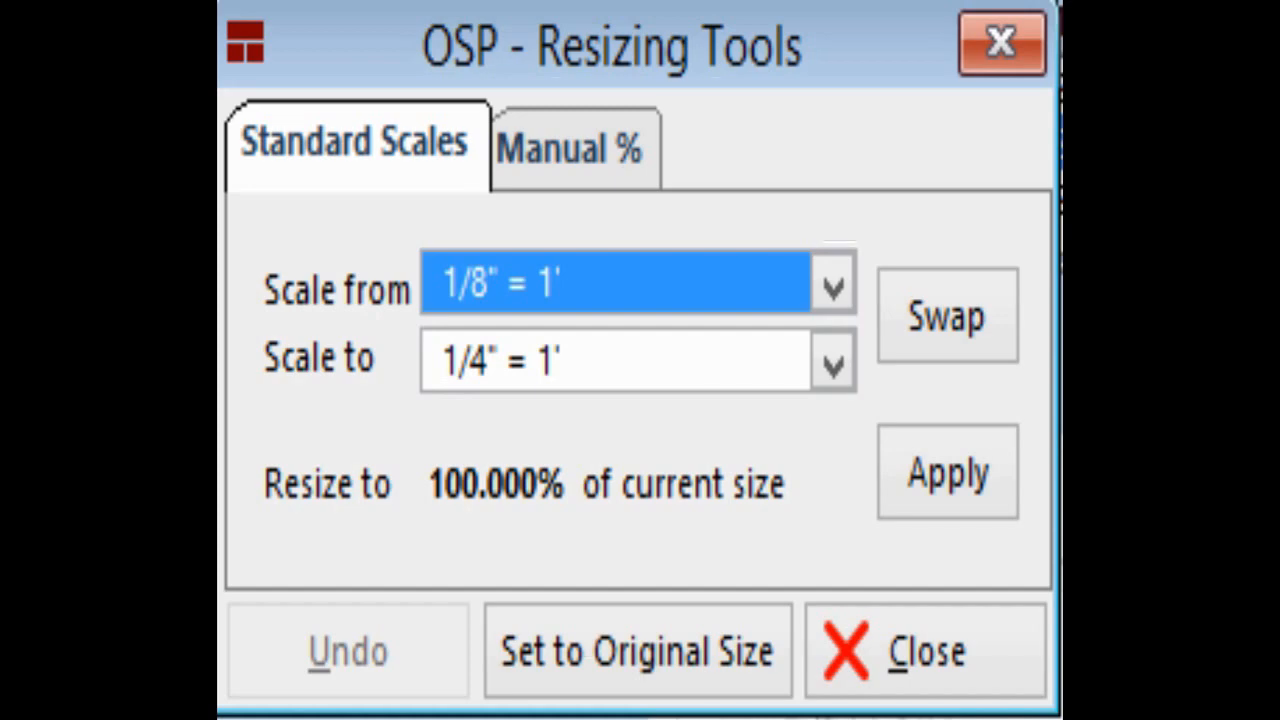
left_click(924, 650)
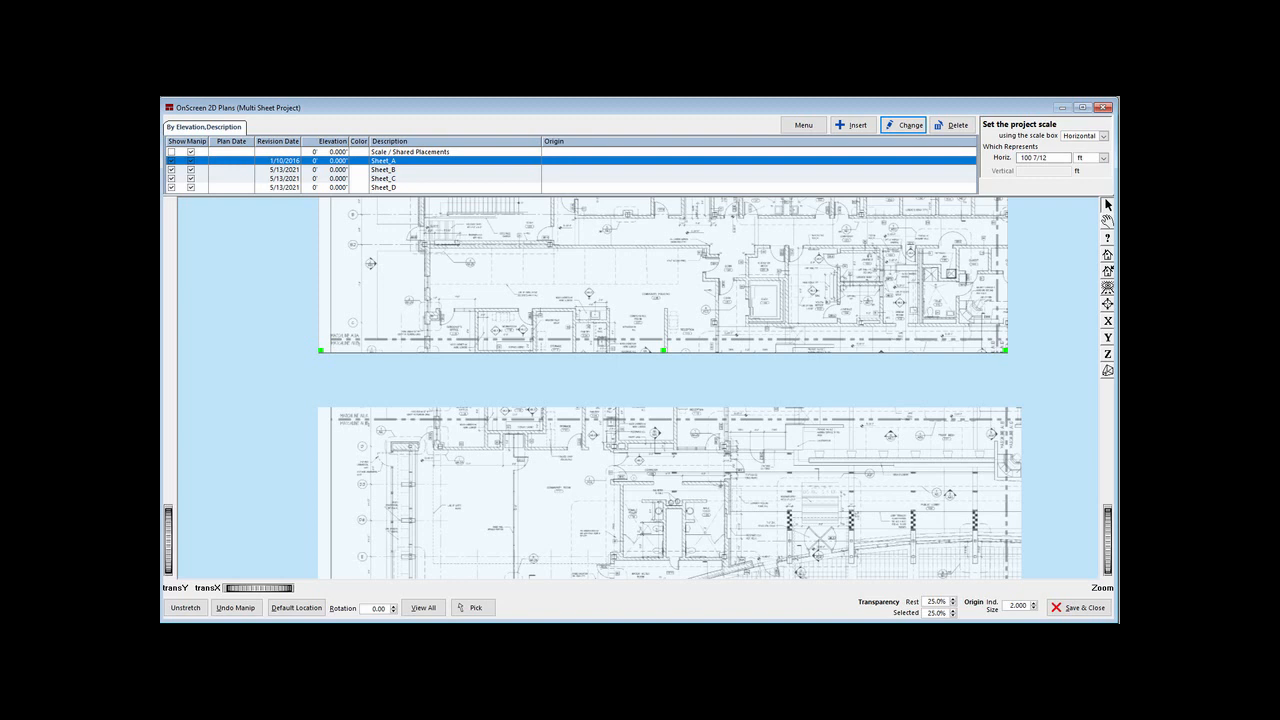